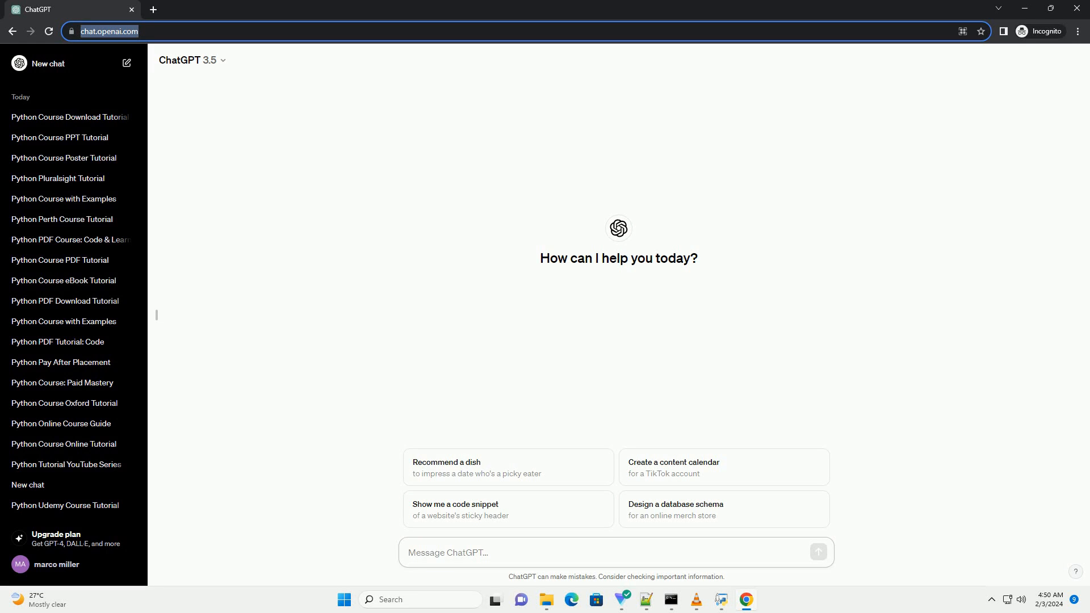
# Ask for a Python course pricing tutorial with code examples and follow the reply as it streams
pyautogui.click(612, 552)
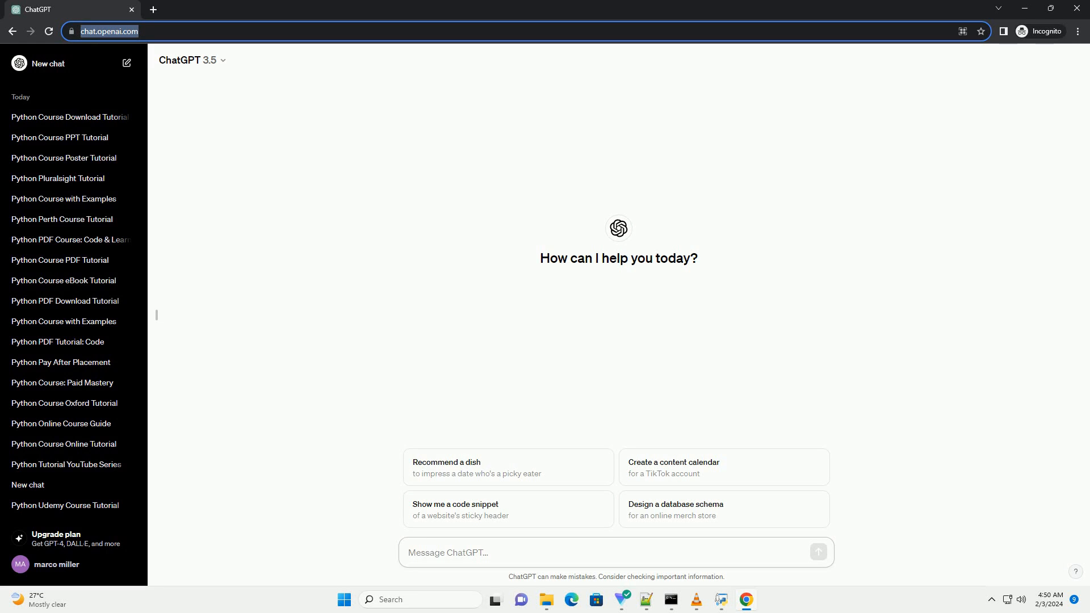
pyautogui.click(615, 552)
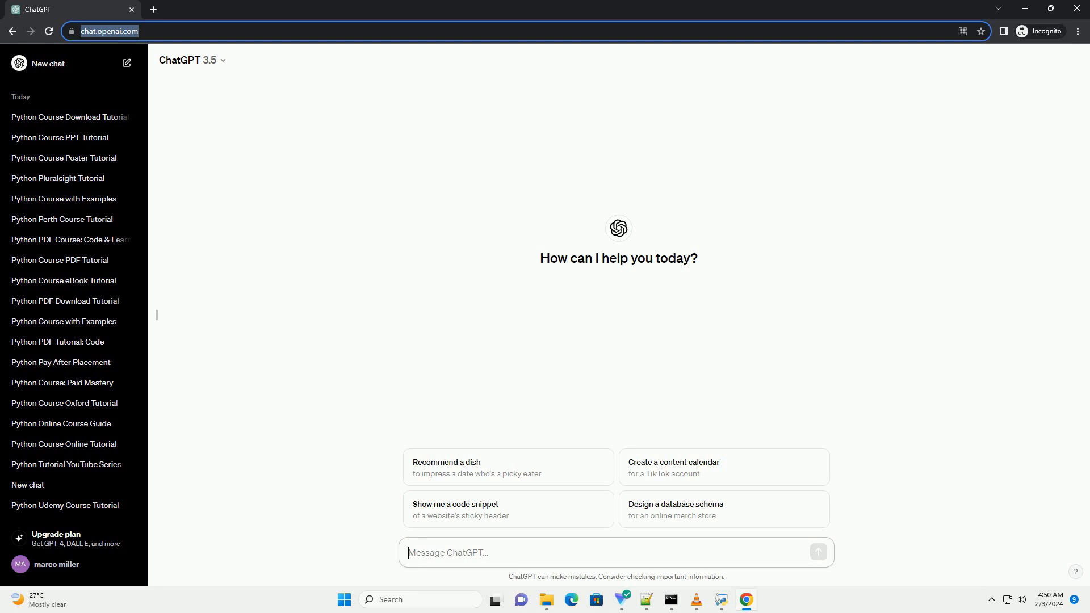
pyautogui.click(819, 553)
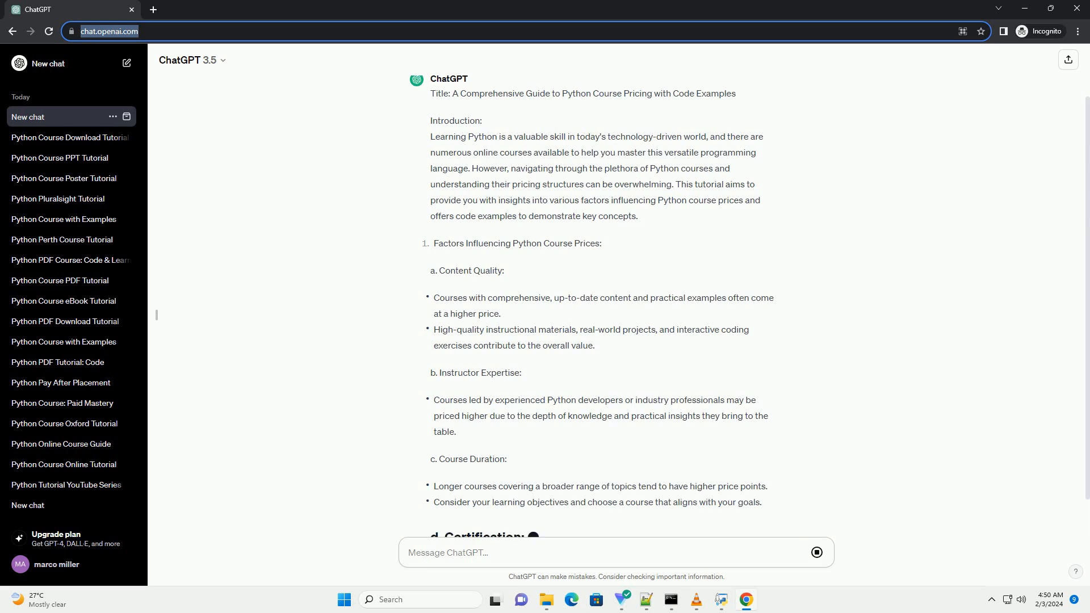
pyautogui.scroll(-3)
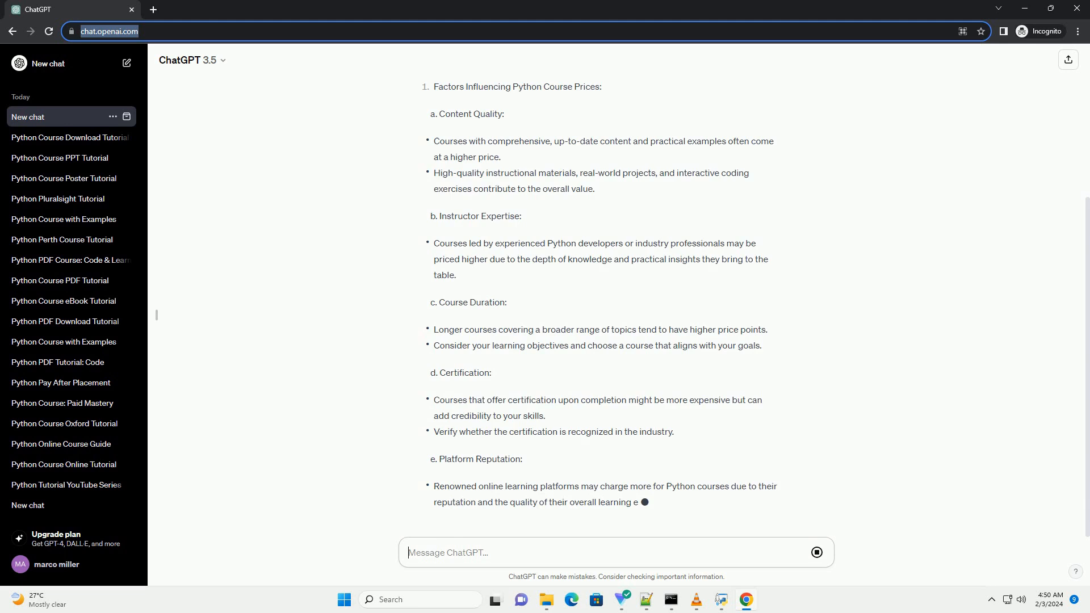
pyautogui.scroll(-3)
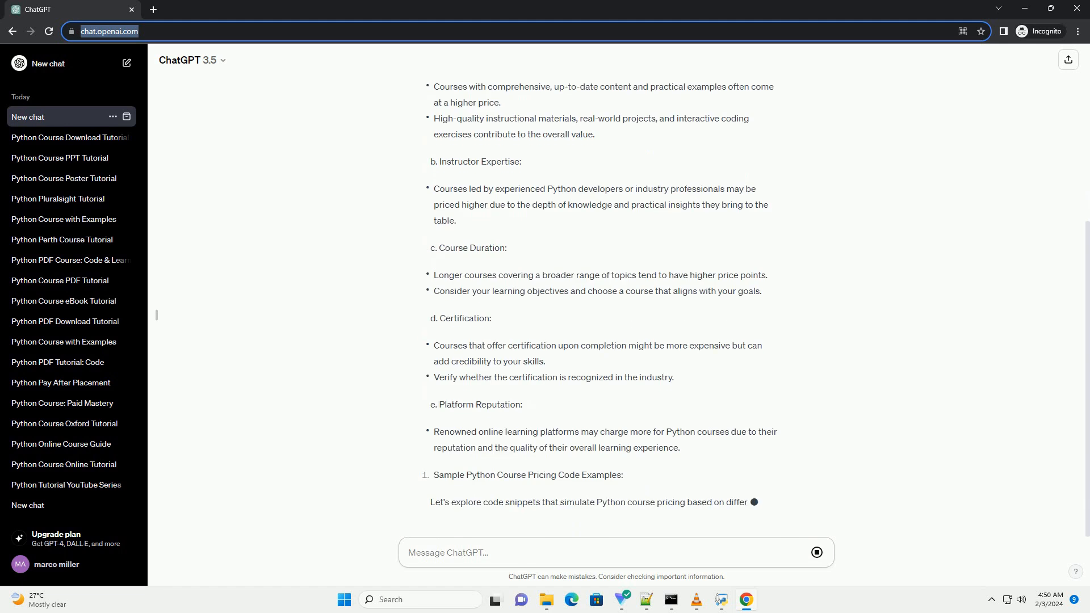
# Scroll through the three Python class examples for content quality, instructor expertise and course duration pricing
pyautogui.scroll(-3)
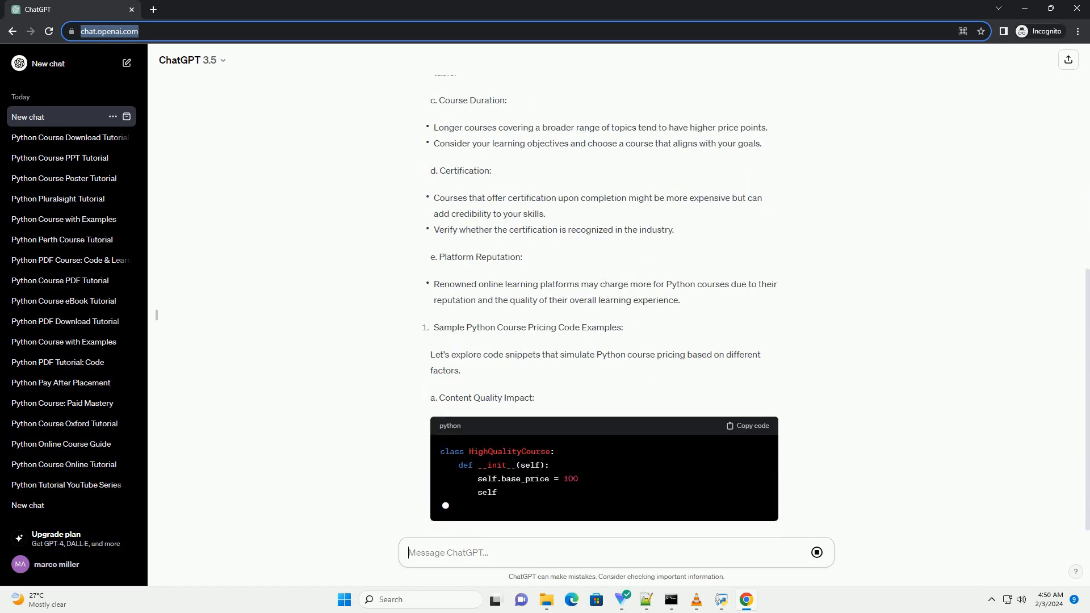
pyautogui.scroll(-3)
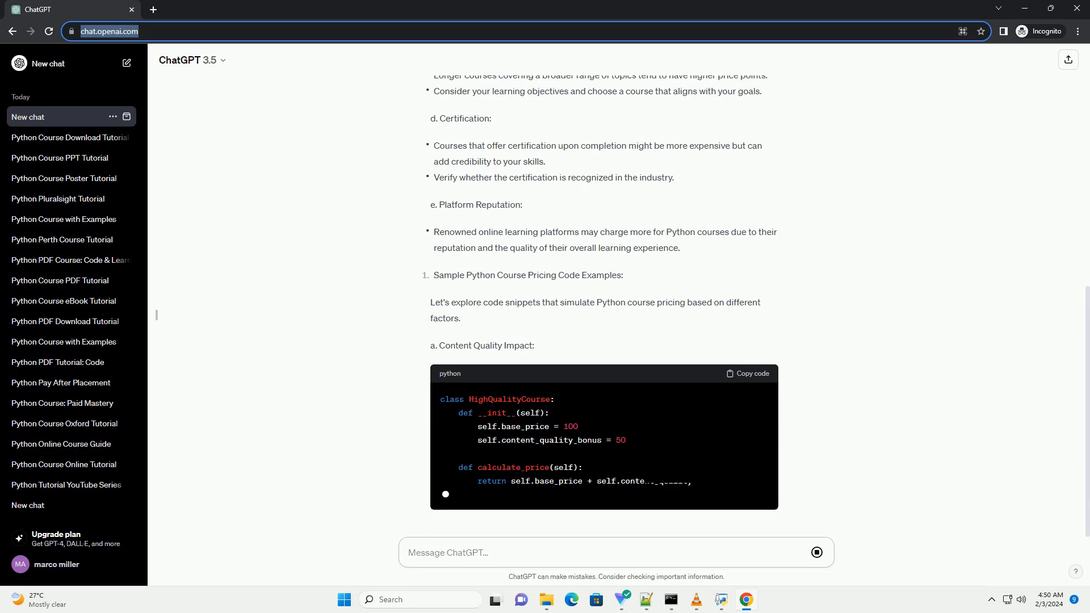
pyautogui.scroll(-3)
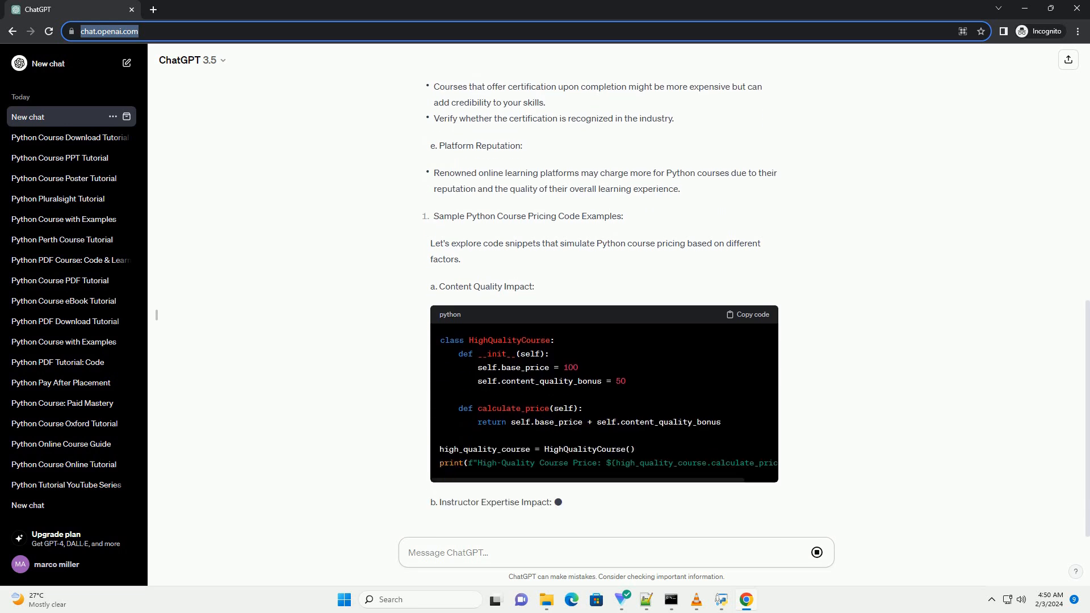
pyautogui.scroll(-3)
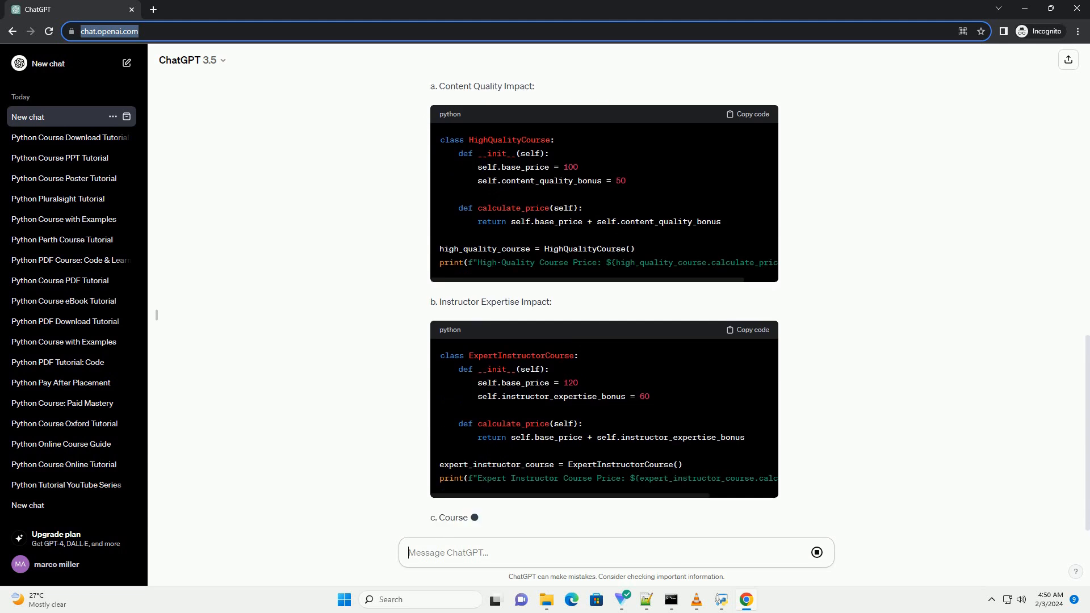
pyautogui.scroll(-3)
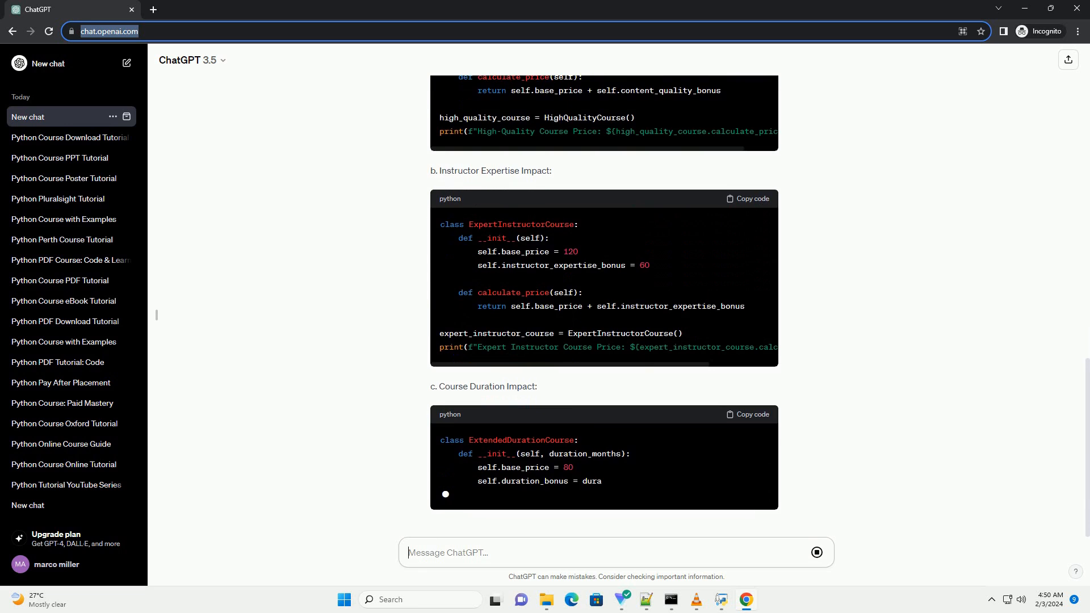
pyautogui.scroll(3)
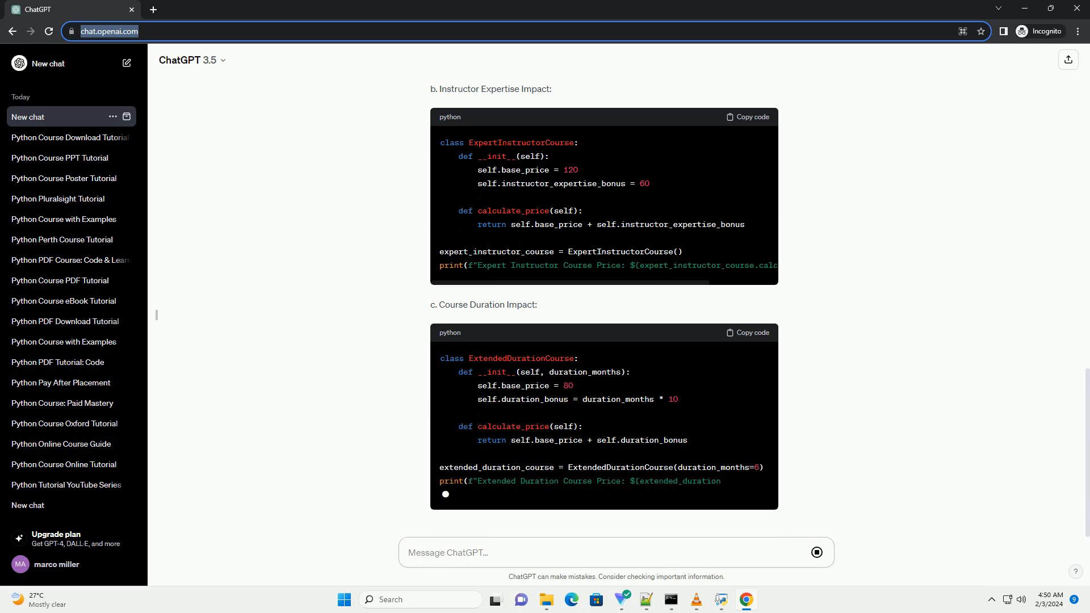
pyautogui.scroll(-3)
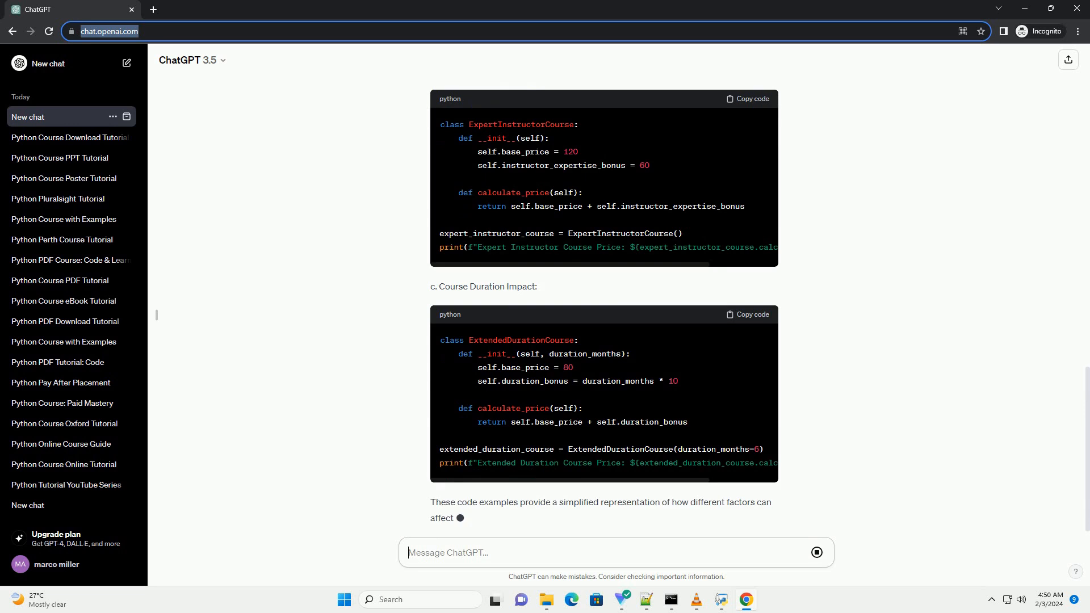
# Scroll to the end of the reply to read its conclusion on estimating course prices from the factors
pyautogui.scroll(-3)
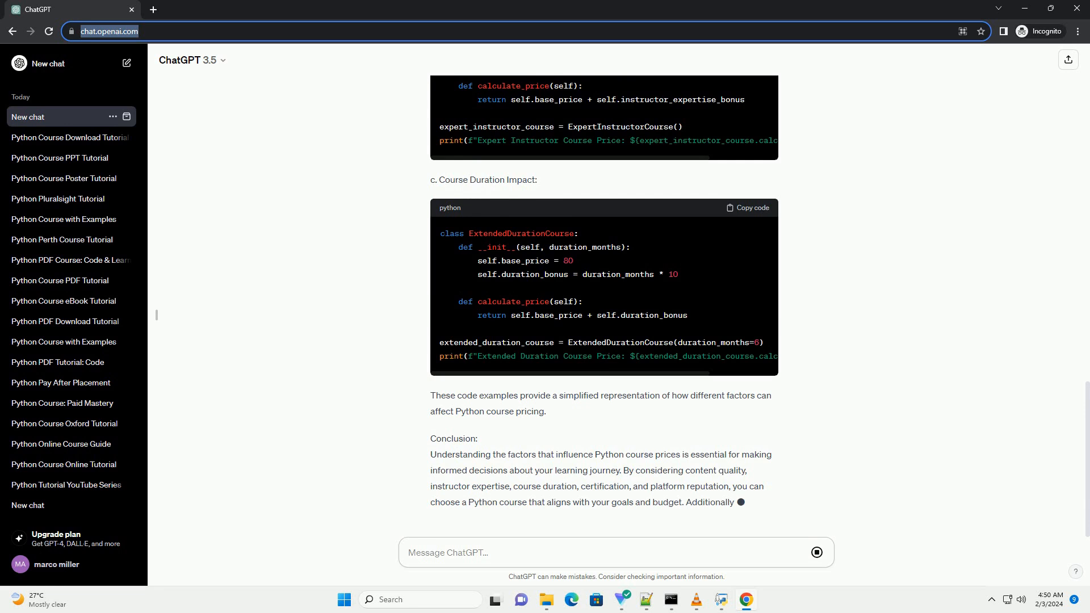
pyautogui.scroll(3)
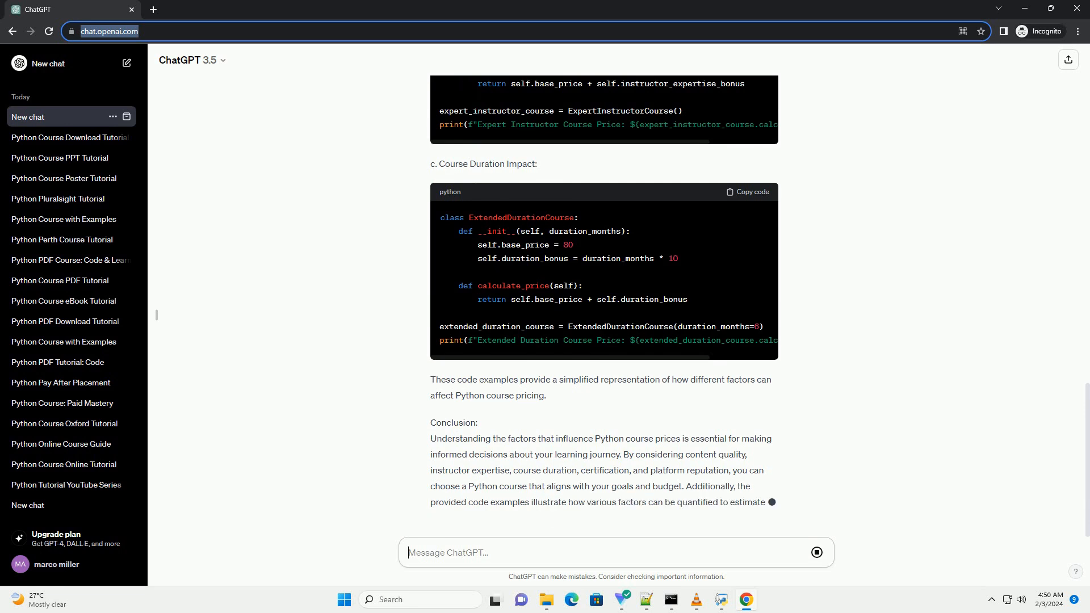
pyautogui.scroll(-3)
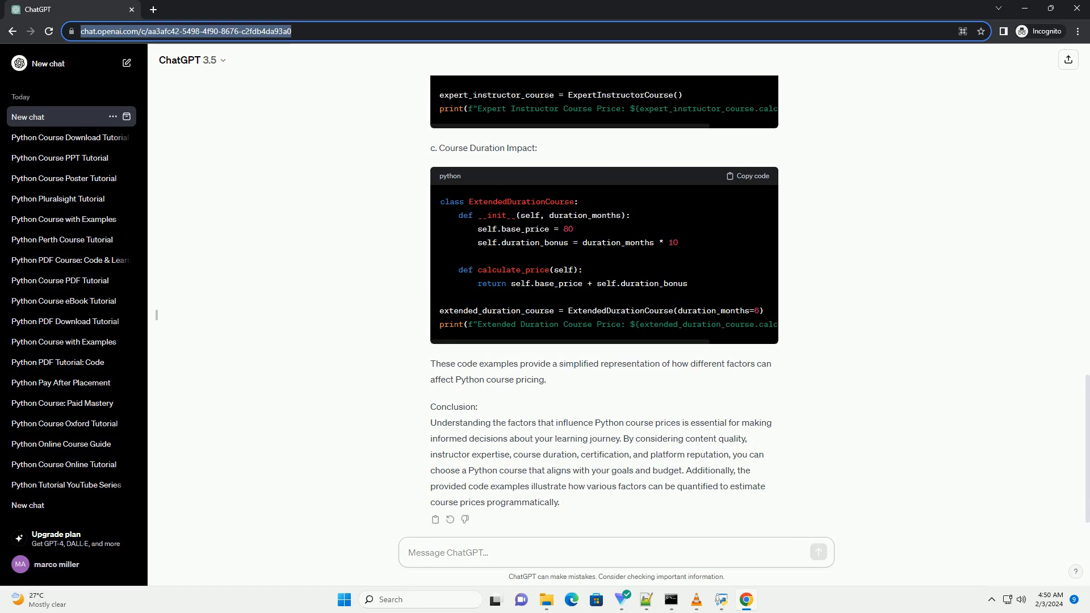
pyautogui.scroll(-3)
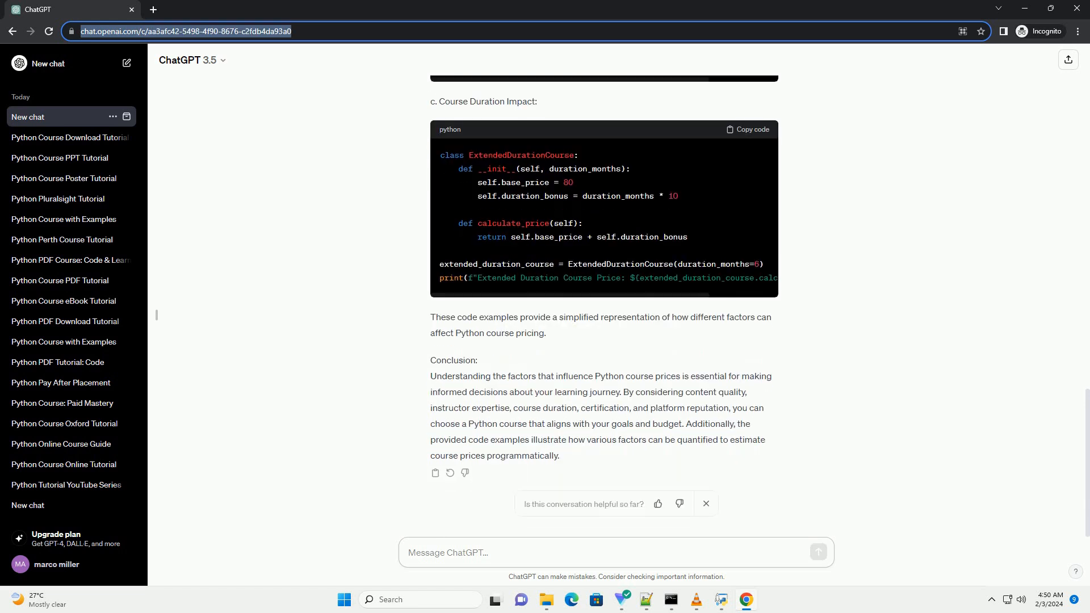